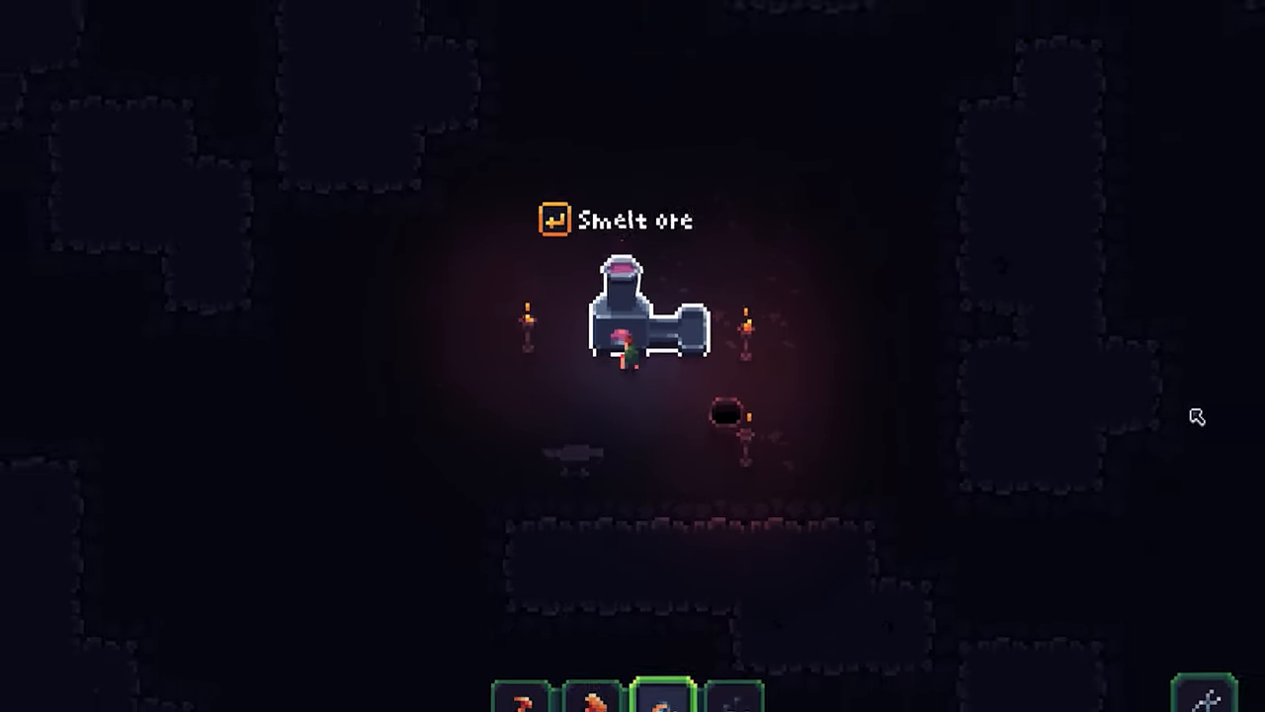
# Start smelting ore at the cave furnace with the interact key
pyautogui.press('enter')
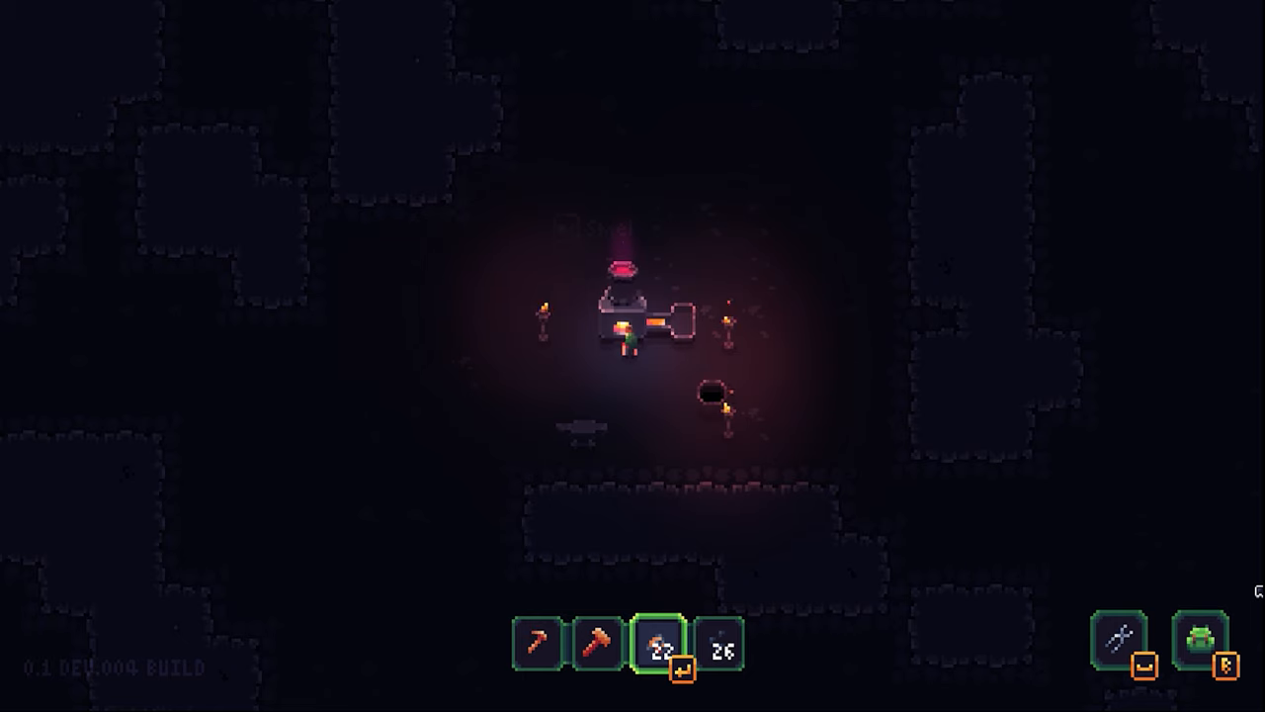